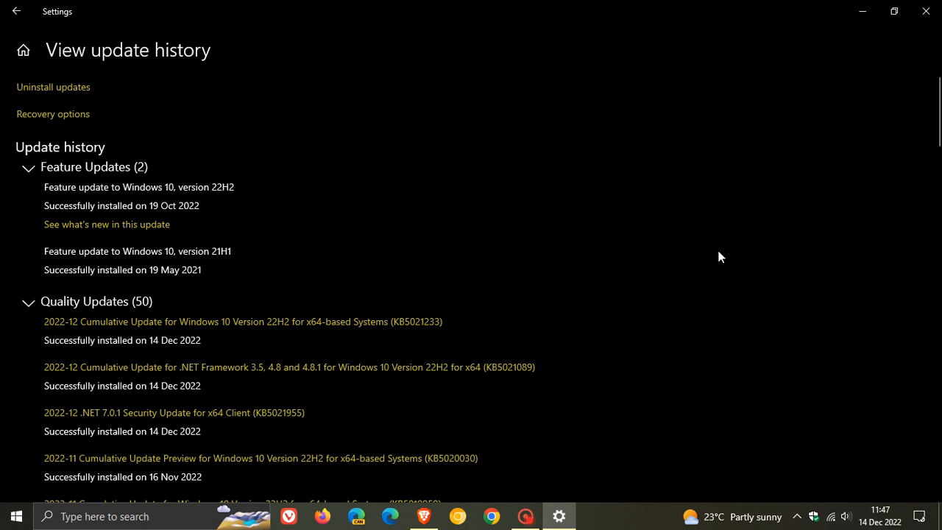
{"action": "mouse_move", "coordinate": [616, 314]}
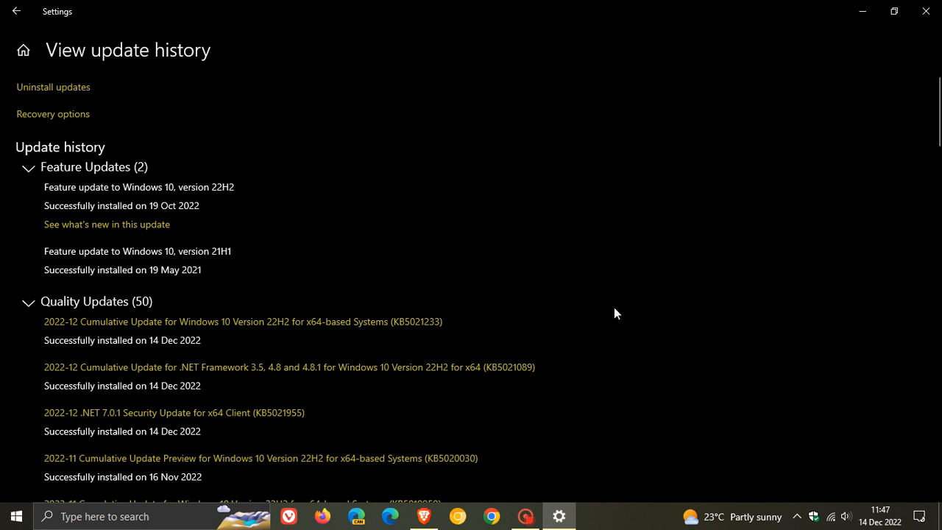
{"action": "mouse_move", "coordinate": [376, 312]}
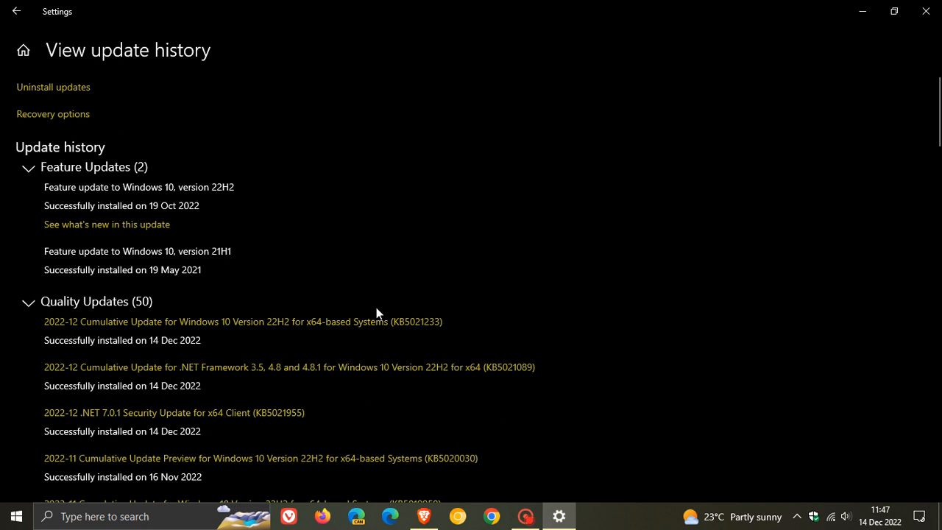
{"action": "mouse_move", "coordinate": [433, 348]}
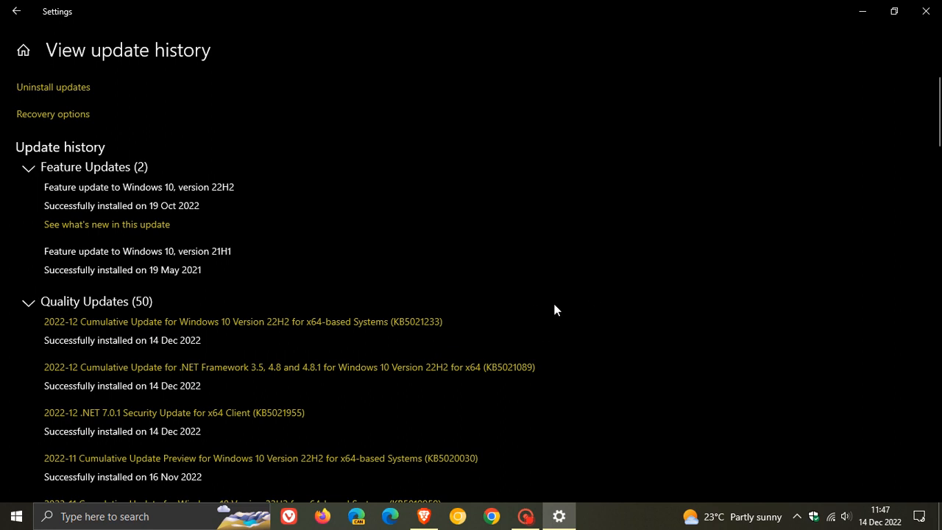
- Scroll down through the installed quality updates in View update history
{"action": "scroll", "scroll_direction": "down", "scroll_amount": 3}
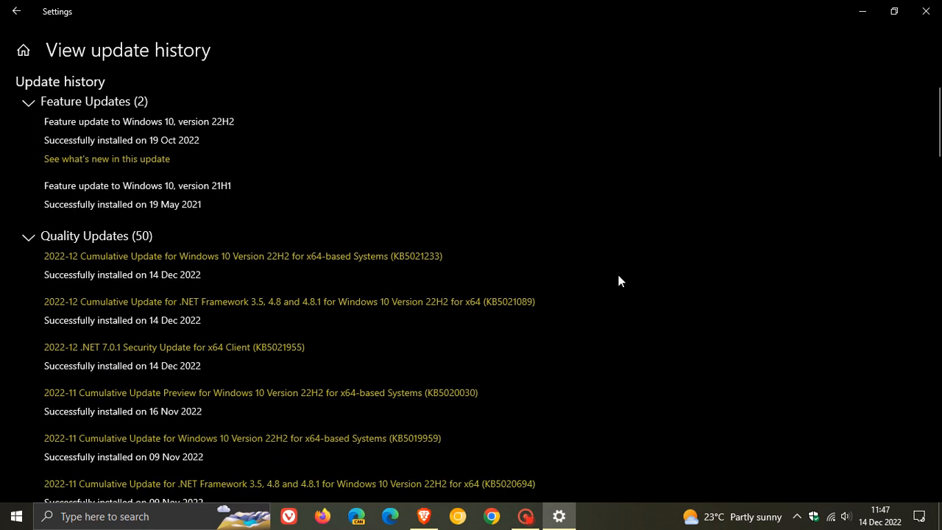
{"action": "scroll", "scroll_direction": "down", "scroll_amount": 3}
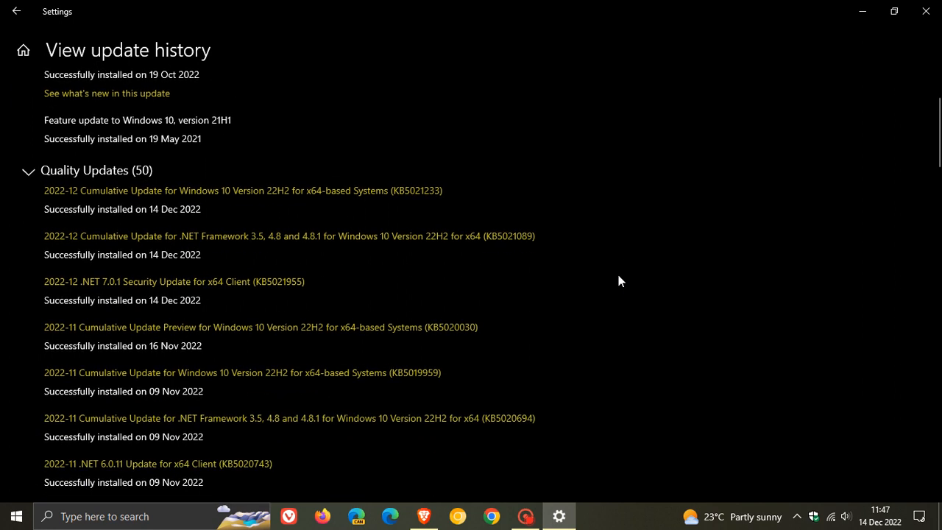
{"action": "mouse_move", "coordinate": [586, 186]}
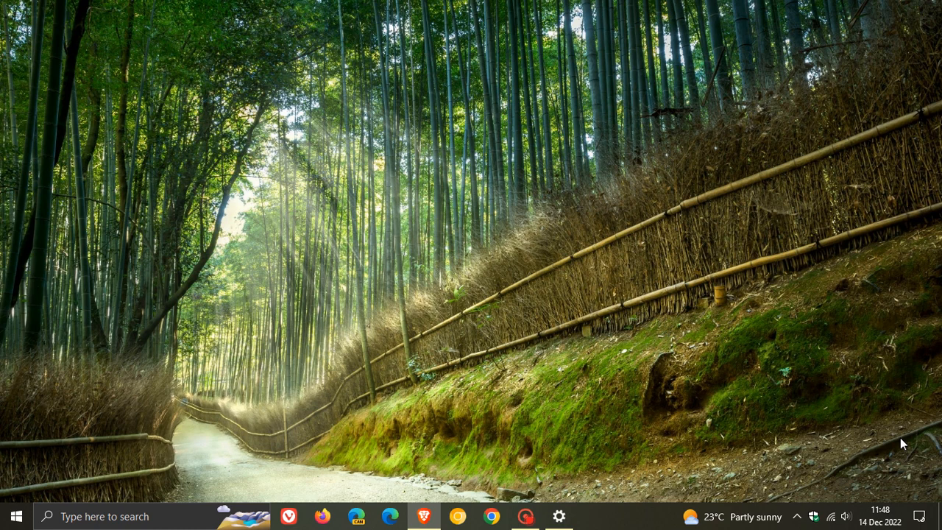
{"action": "left_click", "coordinate": [874, 516]}
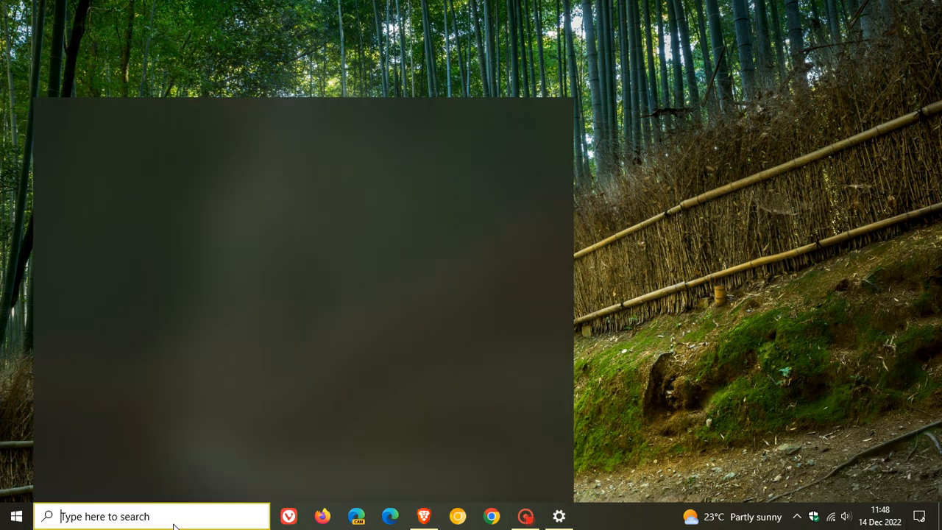
{"action": "type", "text": "windows PowerShell"}
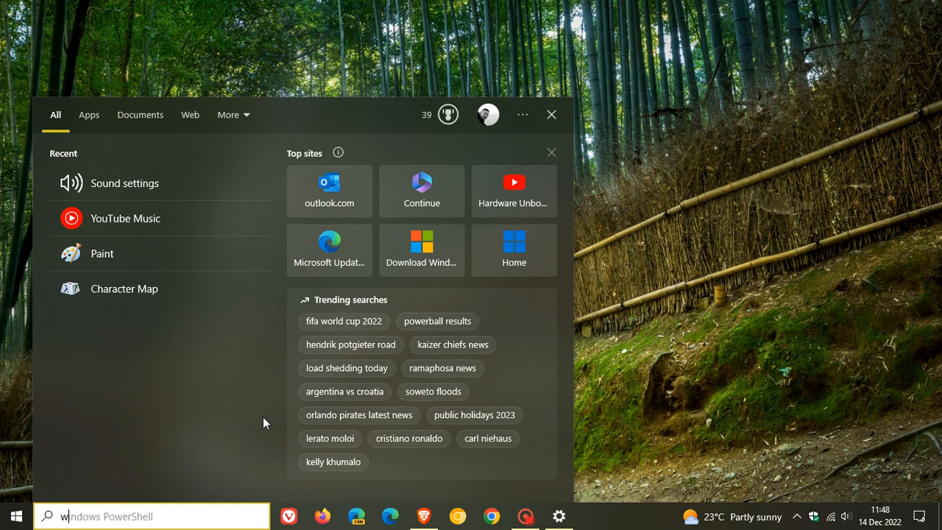
{"action": "type", "text": "winver"}
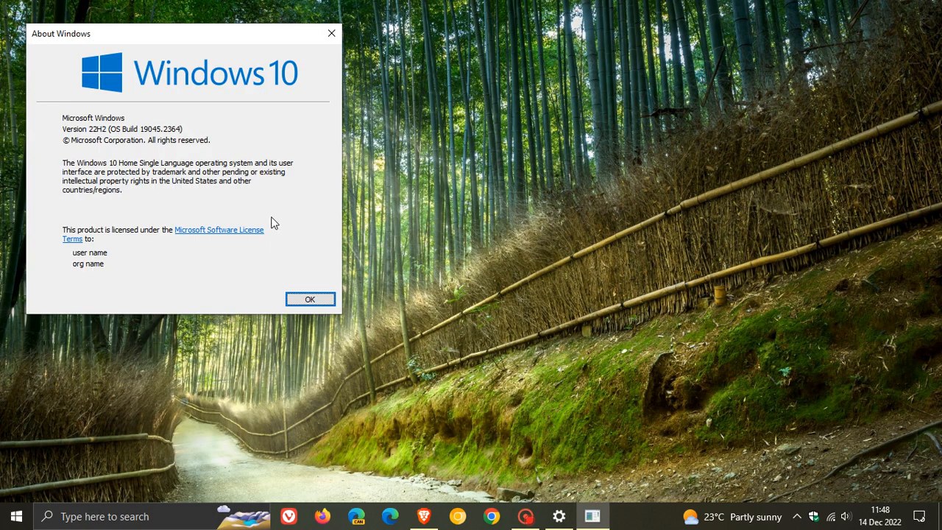
{"action": "left_click_drag", "start_coordinate": [184, 33], "coordinate": [468, 133]}
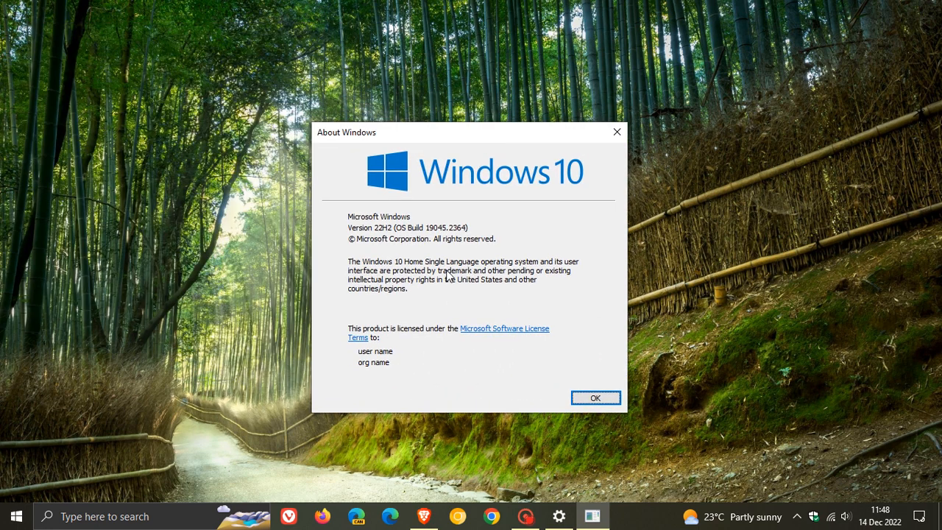
{"action": "mouse_move", "coordinate": [462, 243]}
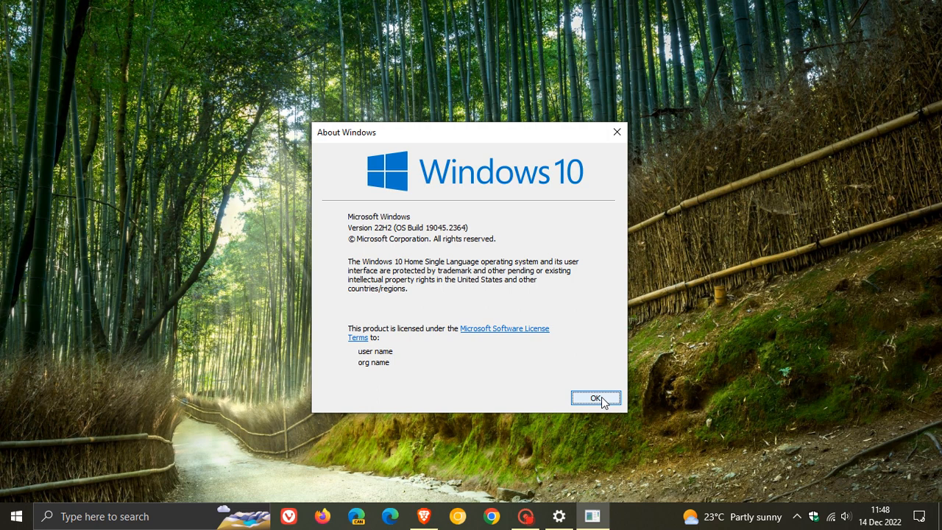
{"action": "left_click", "coordinate": [596, 397]}
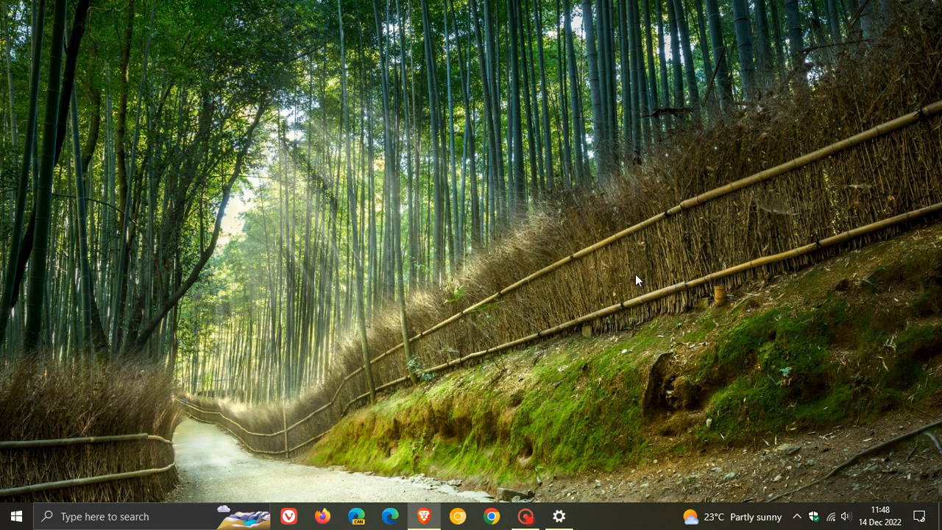
{"action": "mouse_move", "coordinate": [622, 276]}
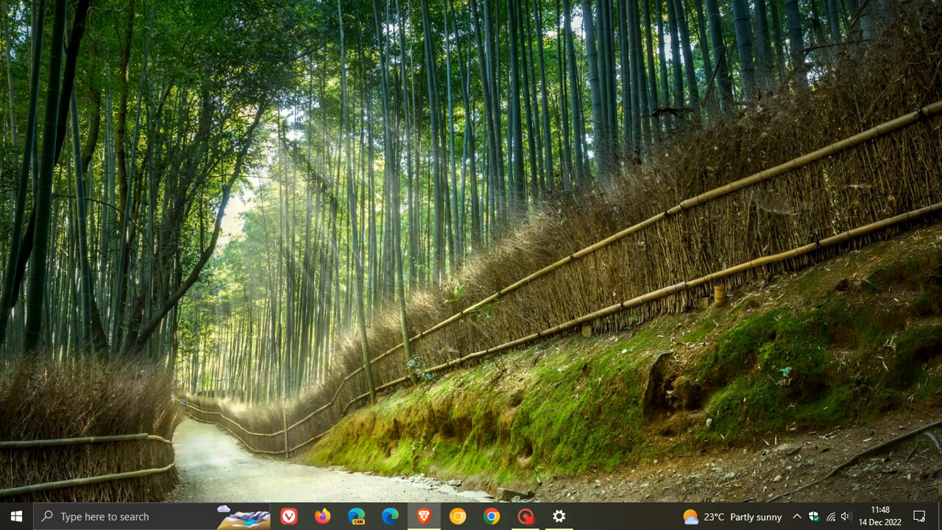
{"action": "mouse_move", "coordinate": [713, 343]}
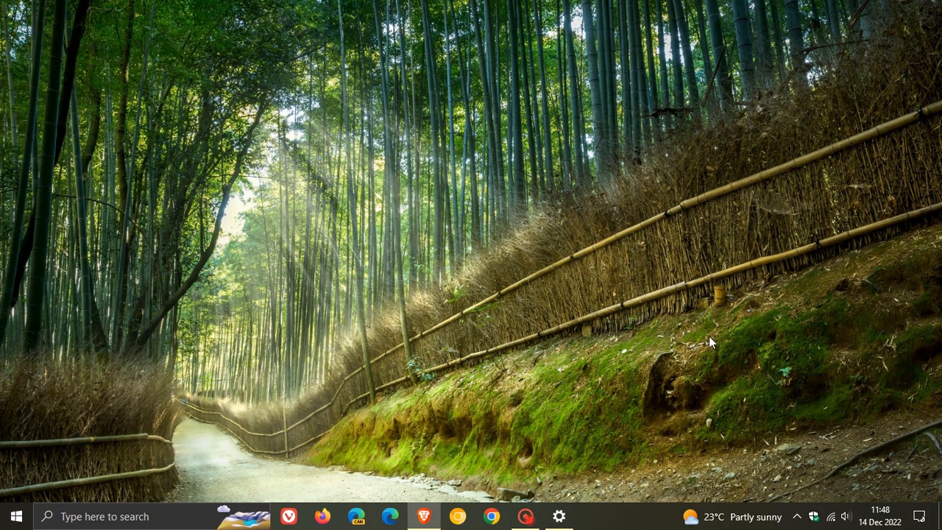
{"action": "left_click", "coordinate": [559, 515]}
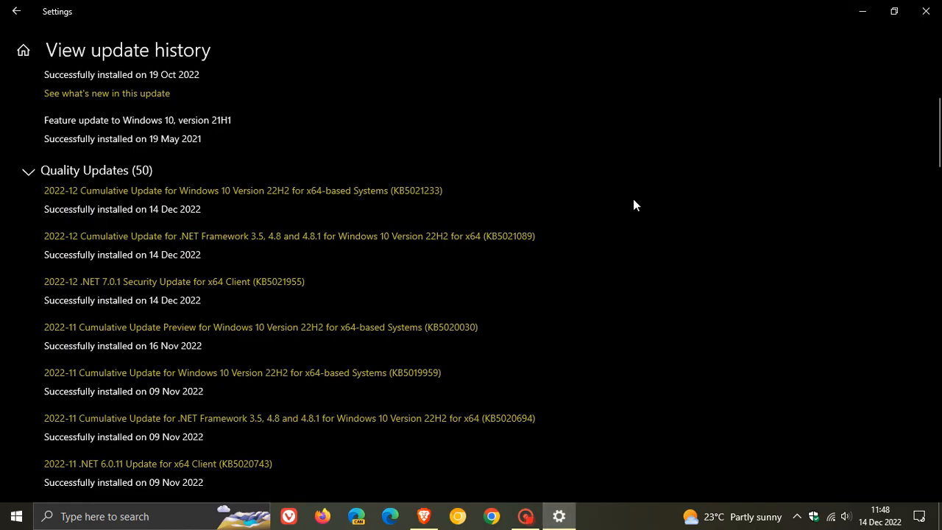
{"action": "mouse_move", "coordinate": [482, 184]}
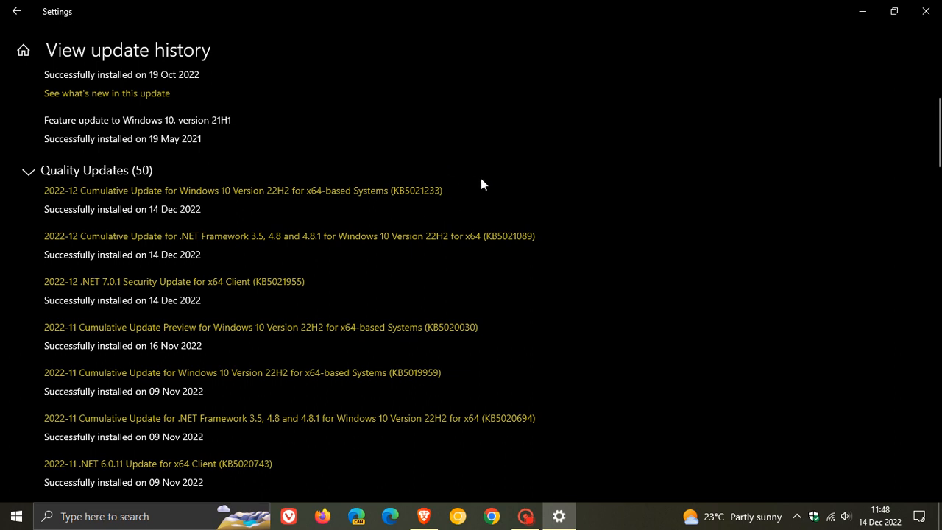
{"action": "mouse_move", "coordinate": [536, 195]}
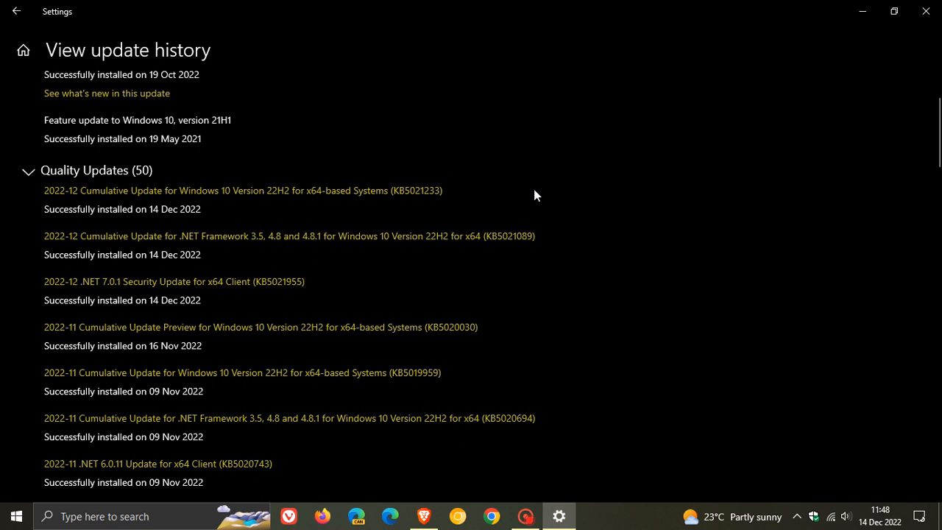
{"action": "mouse_move", "coordinate": [574, 183]}
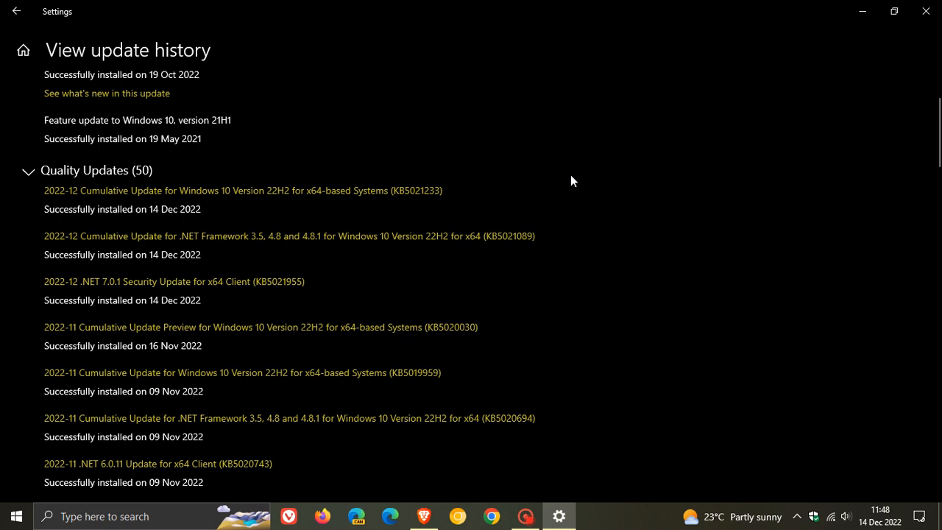
{"action": "mouse_move", "coordinate": [583, 197]}
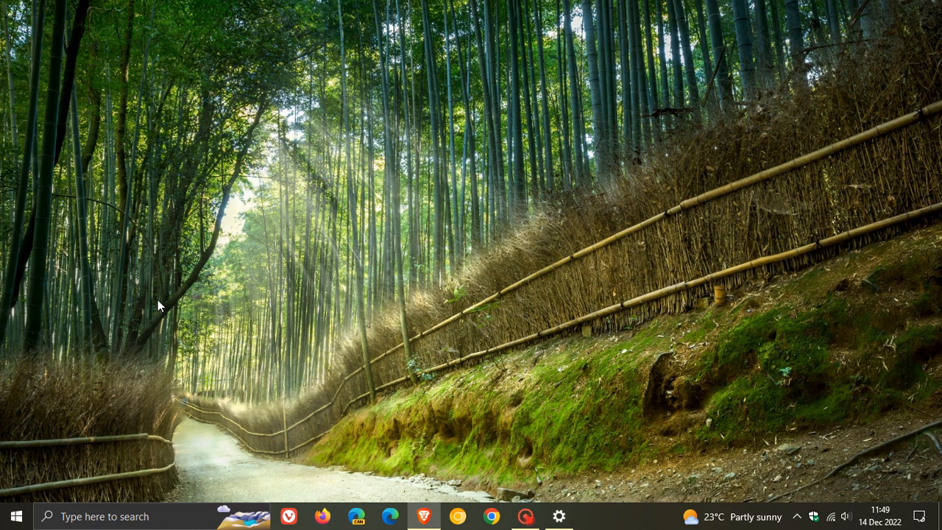
{"action": "left_click", "coordinate": [15, 515]}
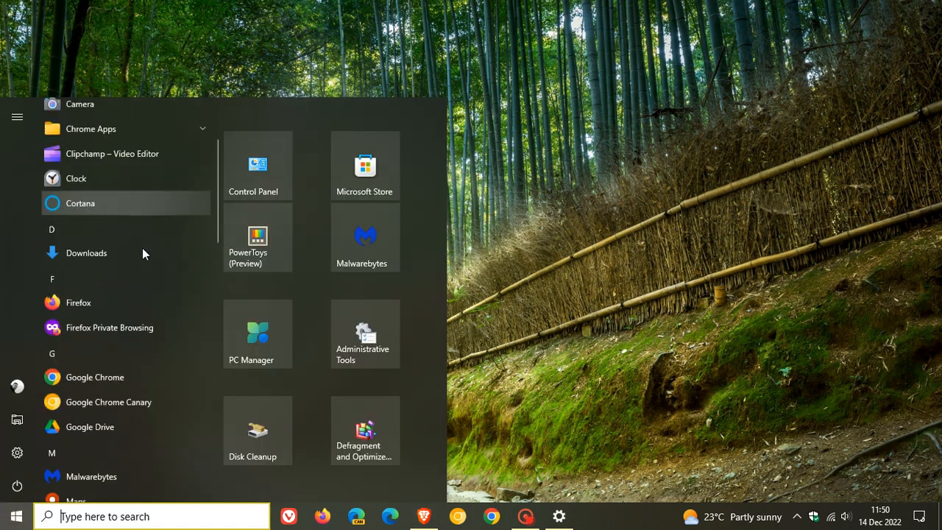
{"action": "scroll", "scroll_direction": "down", "scroll_amount": 3}
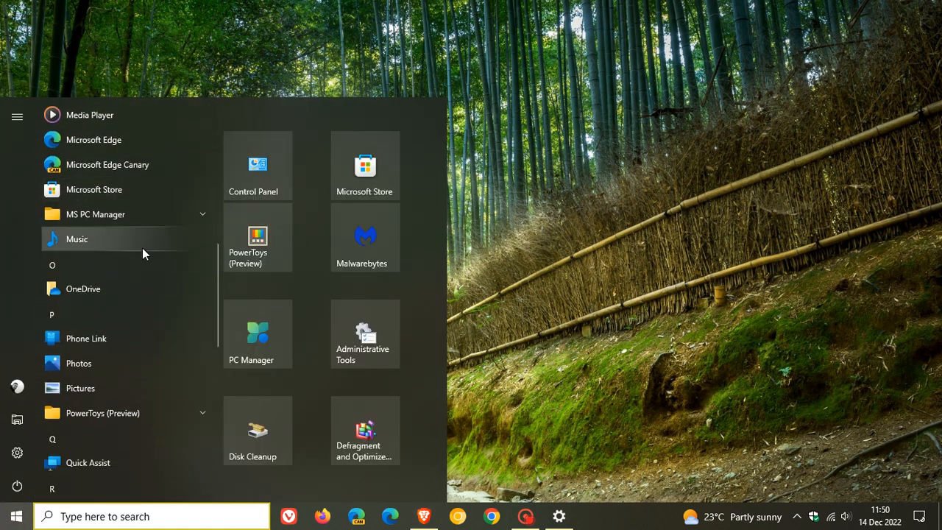
{"action": "scroll", "scroll_direction": "down", "scroll_amount": 3}
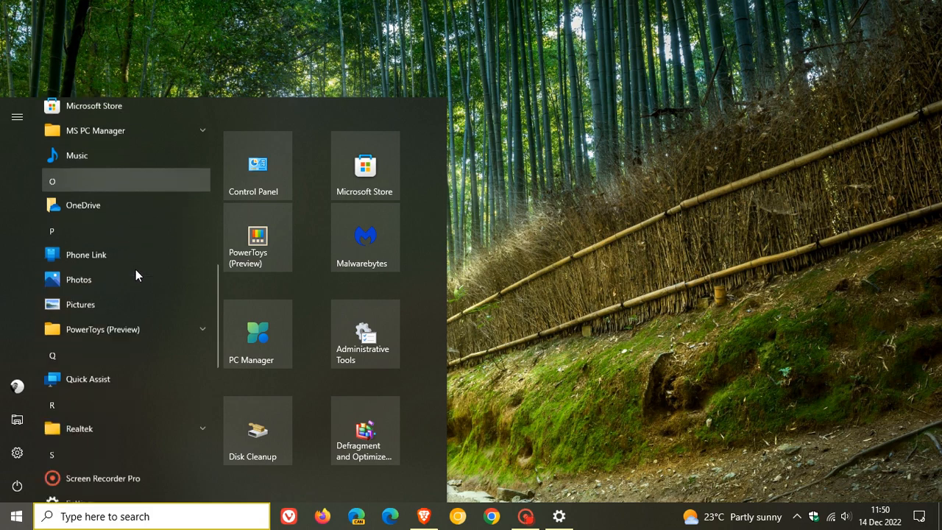
{"action": "scroll", "scroll_direction": "down", "scroll_amount": 3}
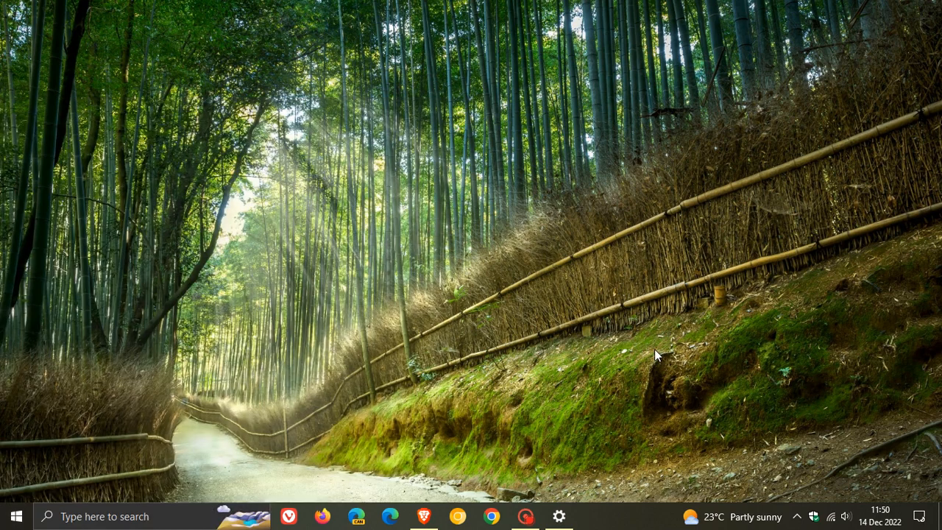
{"action": "mouse_move", "coordinate": [621, 521]}
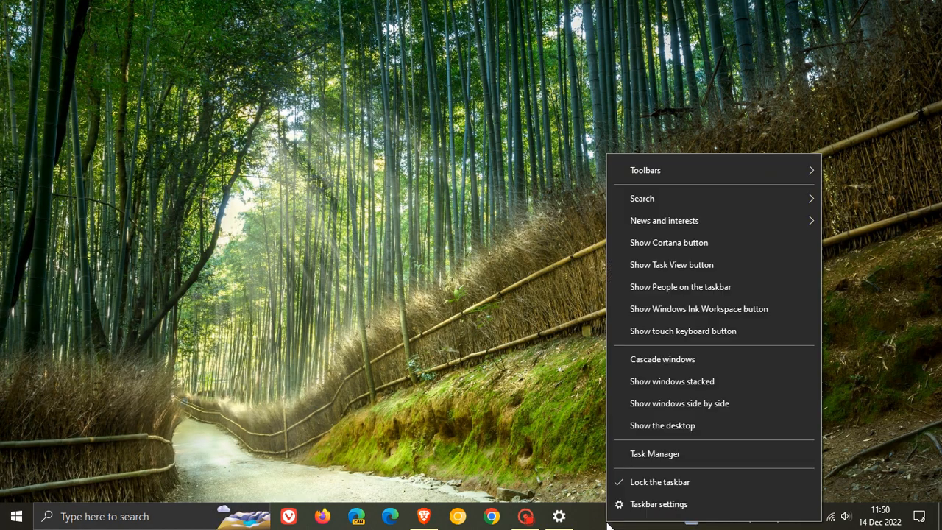
{"action": "mouse_move", "coordinate": [660, 503]}
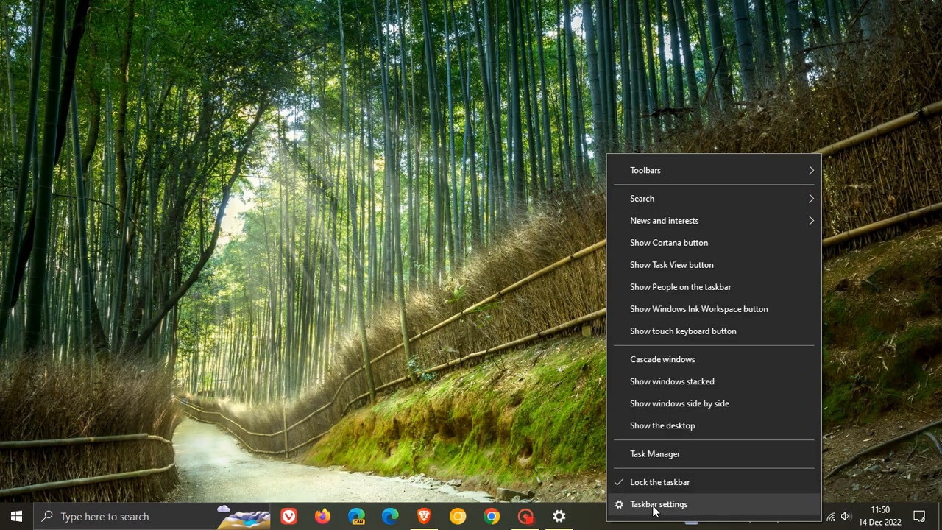
- Reach Taskbar settings from the taskbar menu, then minimize the window to the desktop
{"action": "left_click", "coordinate": [659, 503]}
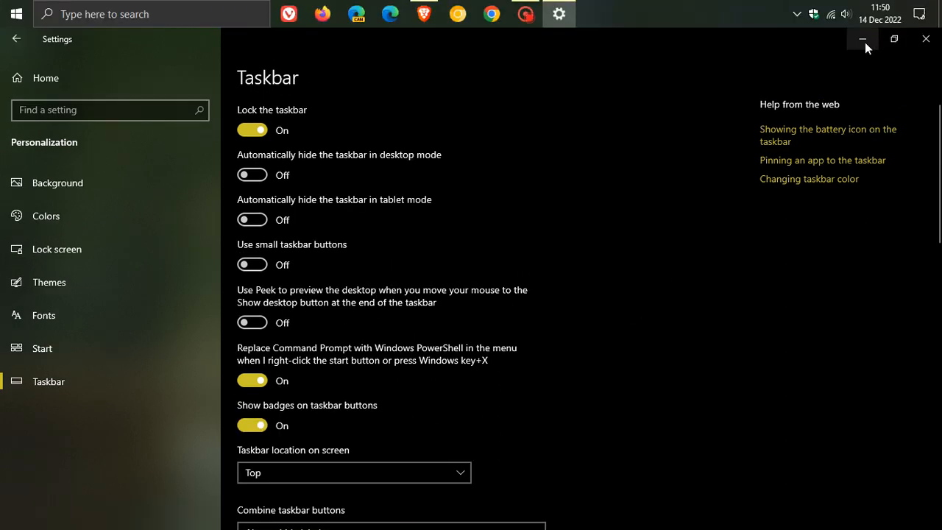
{"action": "left_click", "coordinate": [863, 38]}
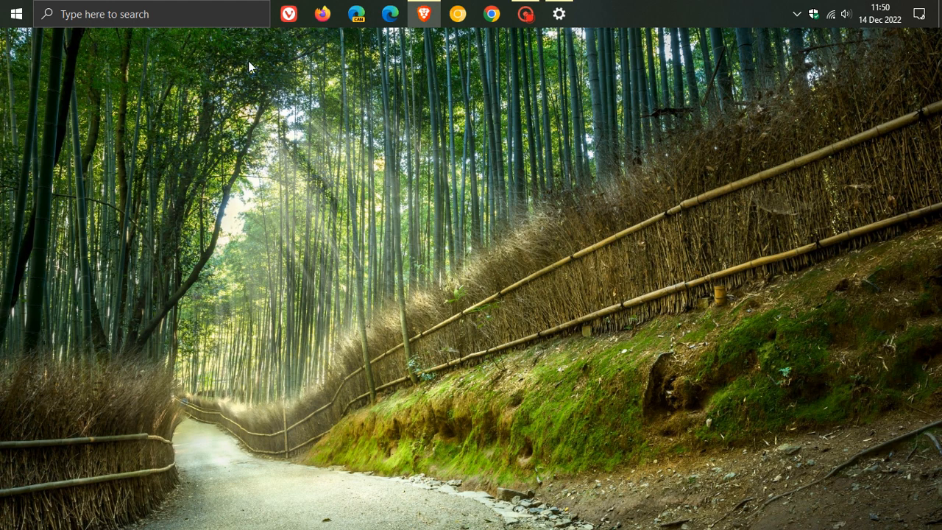
{"action": "mouse_move", "coordinate": [615, 151]}
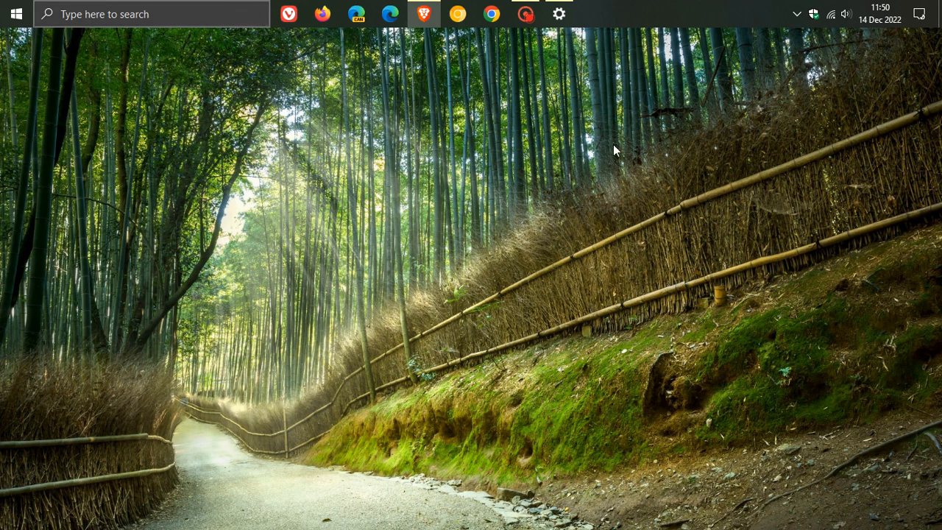
{"action": "mouse_move", "coordinate": [622, 186]}
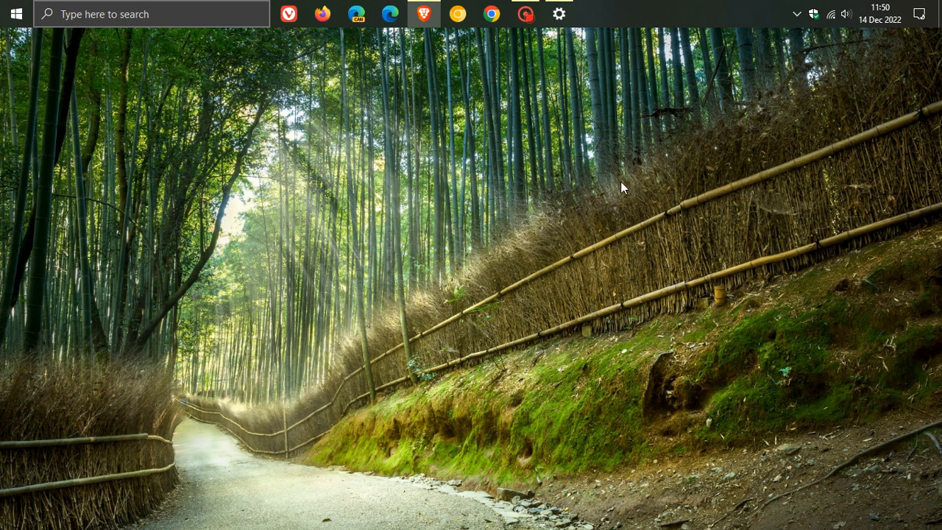
{"action": "mouse_move", "coordinate": [650, 159]}
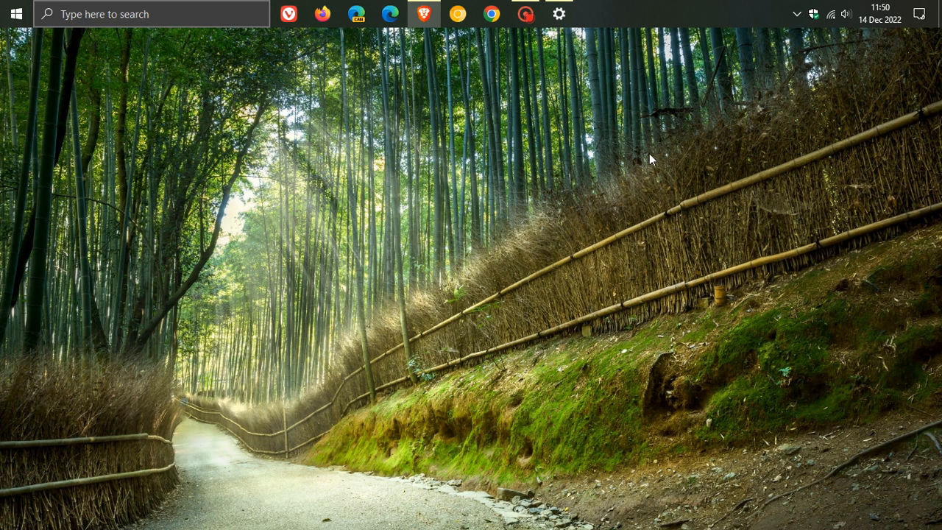
{"action": "mouse_move", "coordinate": [655, 21]}
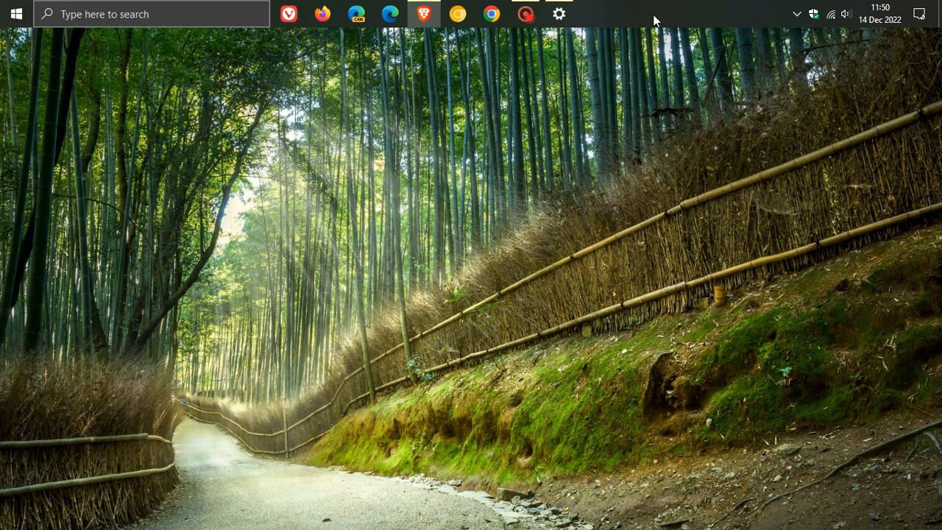
{"action": "mouse_move", "coordinate": [262, 101]}
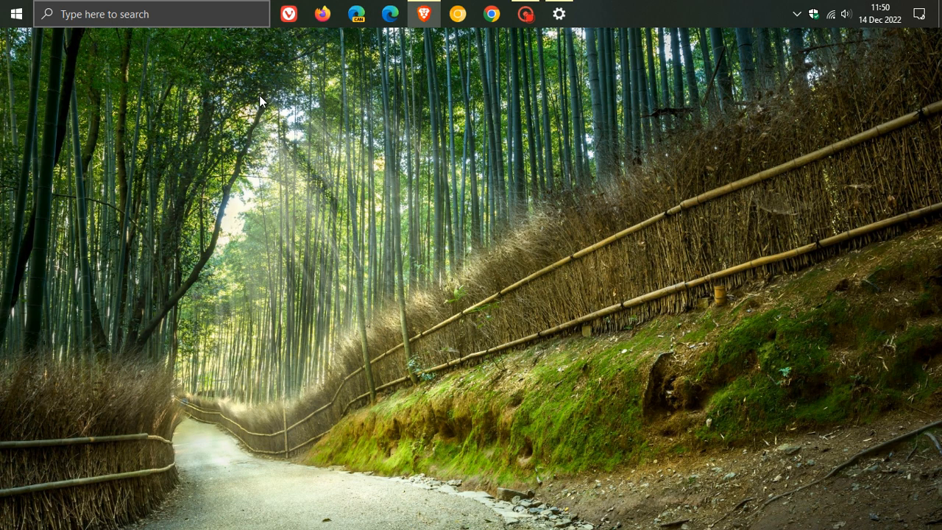
{"action": "mouse_move", "coordinate": [265, 122]}
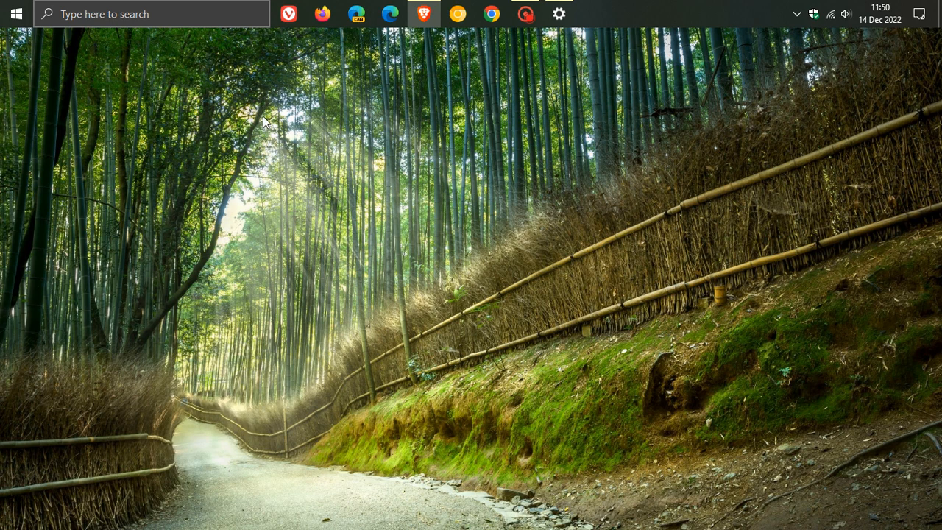
{"action": "mouse_move", "coordinate": [662, 26]}
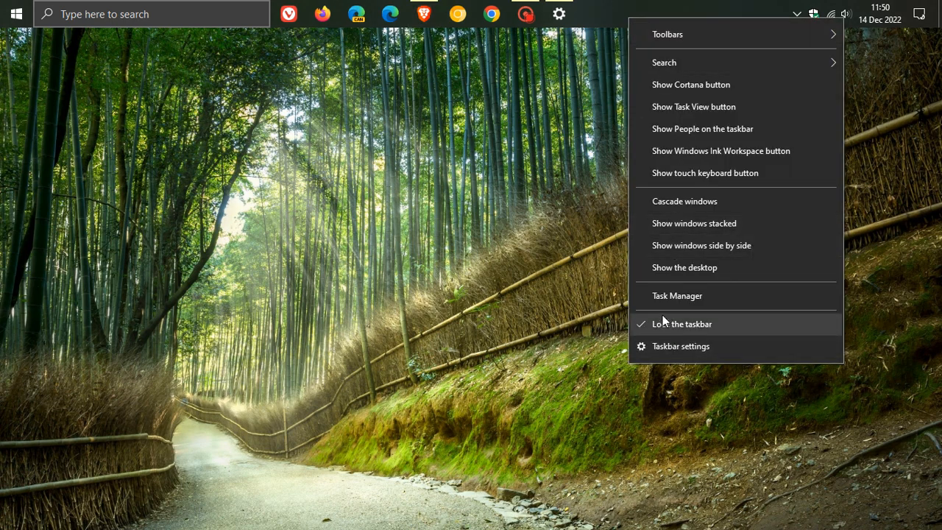
- Set 'Taskbar location on screen' to Bottom in Taskbar settings
{"action": "left_click", "coordinate": [680, 346]}
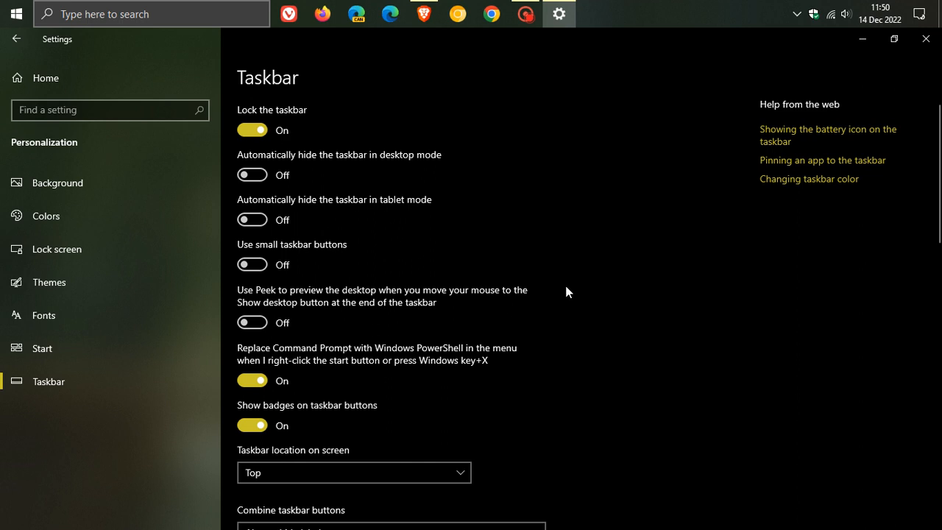
{"action": "scroll", "scroll_direction": "down", "scroll_amount": 3}
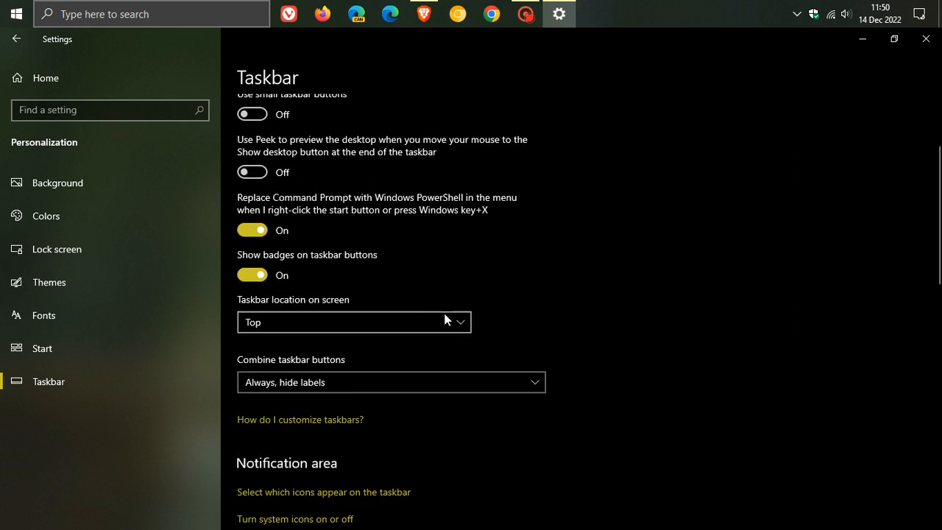
{"action": "left_click", "coordinate": [353, 321]}
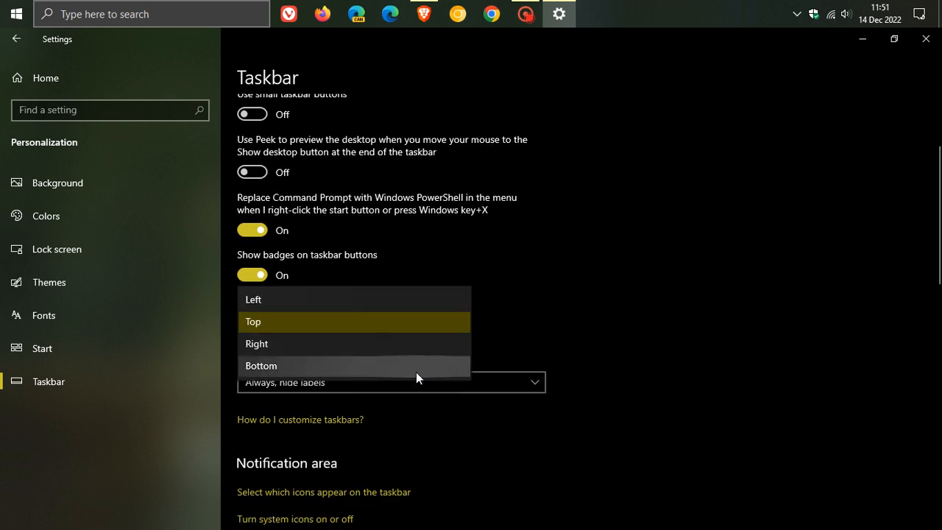
{"action": "left_click", "coordinate": [261, 365]}
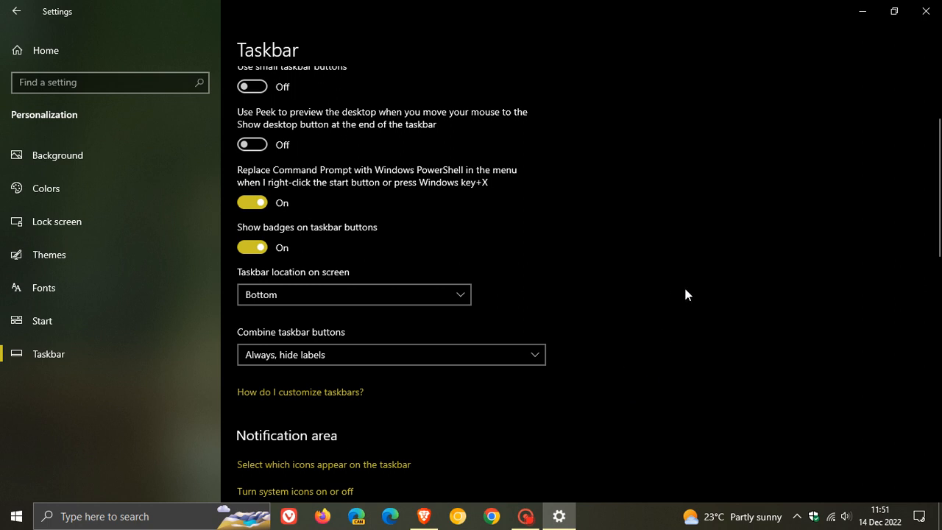
{"action": "mouse_move", "coordinate": [689, 297]}
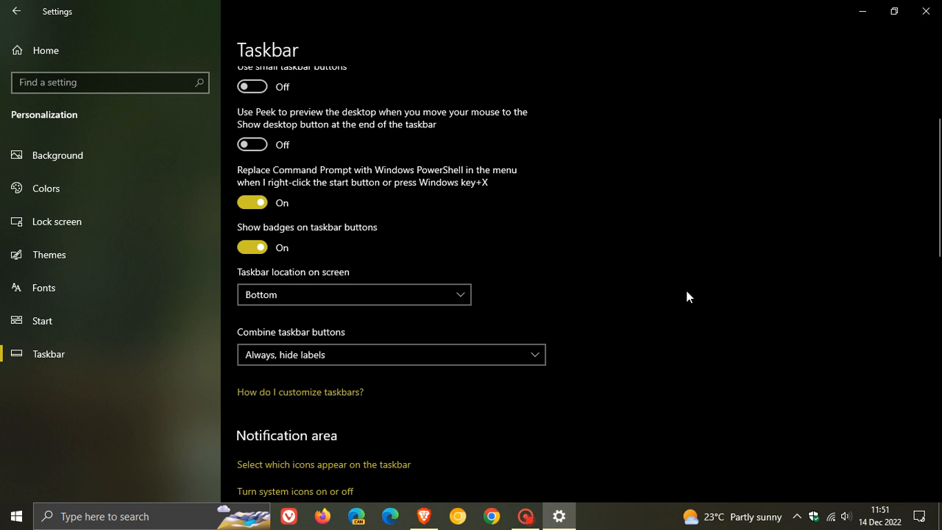
{"action": "mouse_move", "coordinate": [845, 35]}
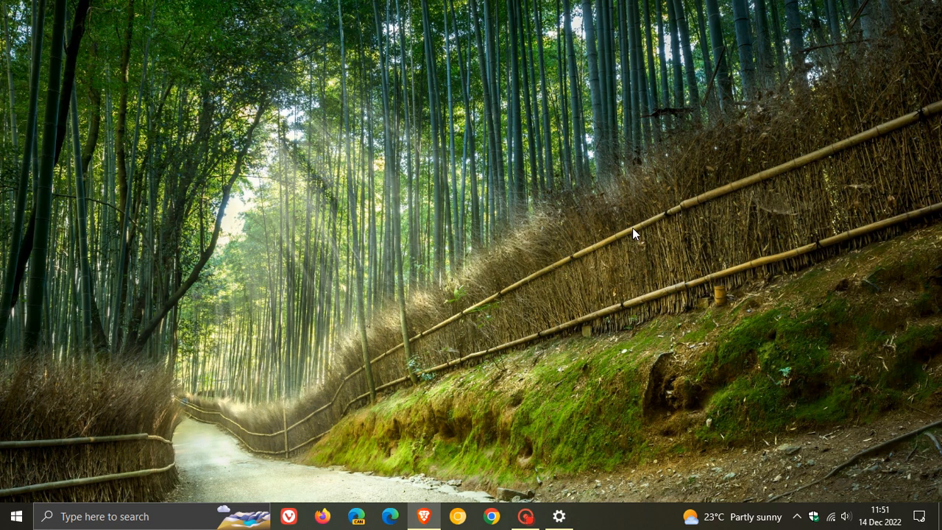
{"action": "mouse_move", "coordinate": [630, 209]}
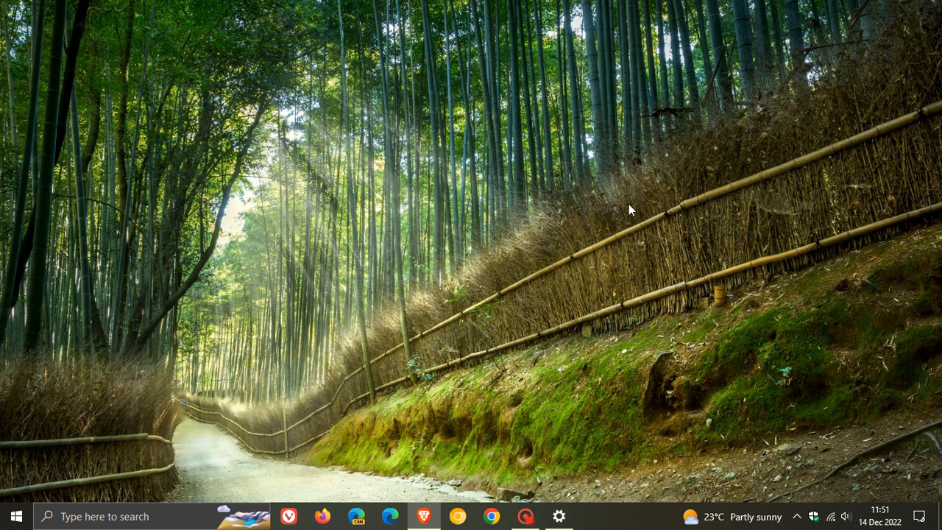
{"action": "mouse_move", "coordinate": [647, 228]}
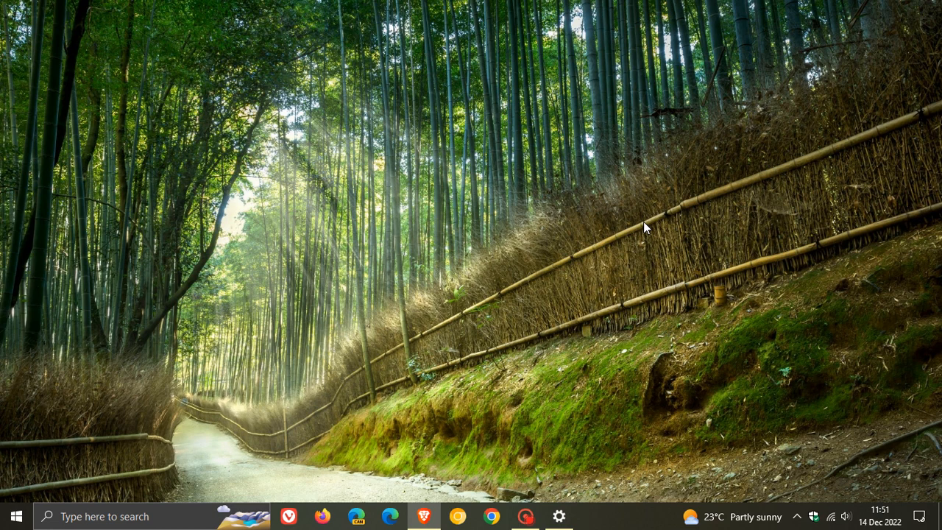
{"action": "mouse_move", "coordinate": [583, 279]}
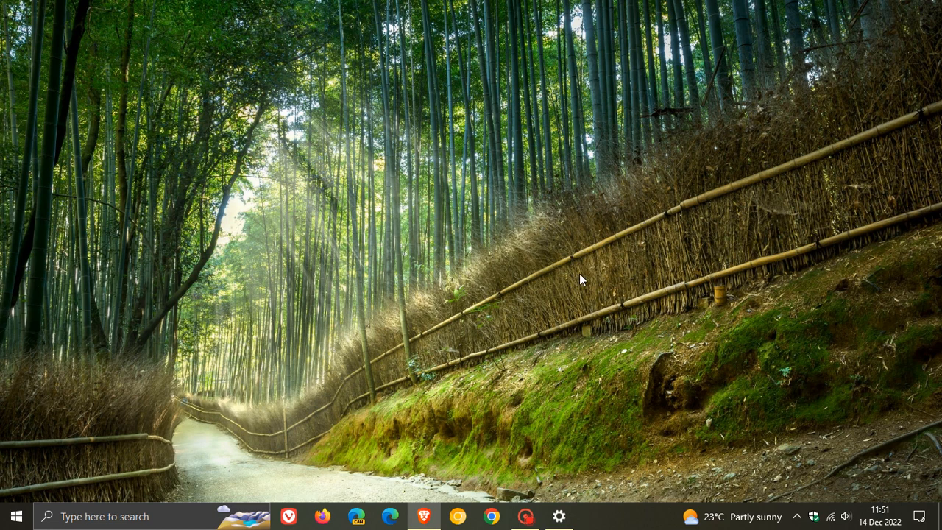
{"action": "mouse_move", "coordinate": [653, 241]}
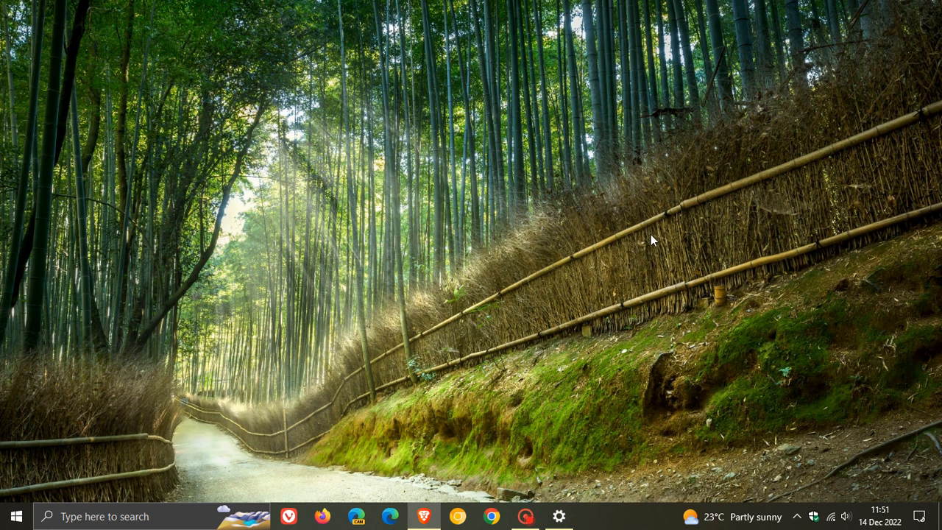
- Restore the Settings window from its taskbar icon
{"action": "left_click", "coordinate": [559, 515]}
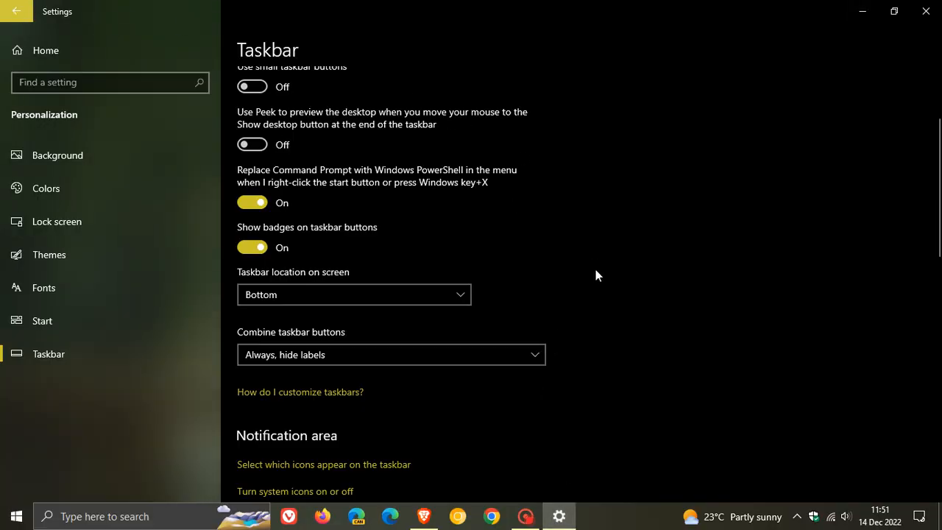
{"action": "mouse_move", "coordinate": [665, 268]}
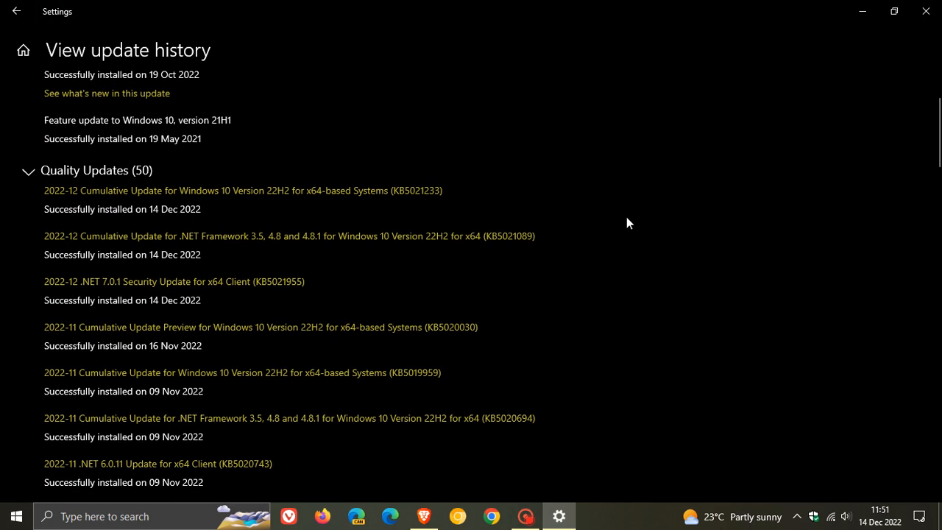
{"action": "mouse_move", "coordinate": [409, 215]}
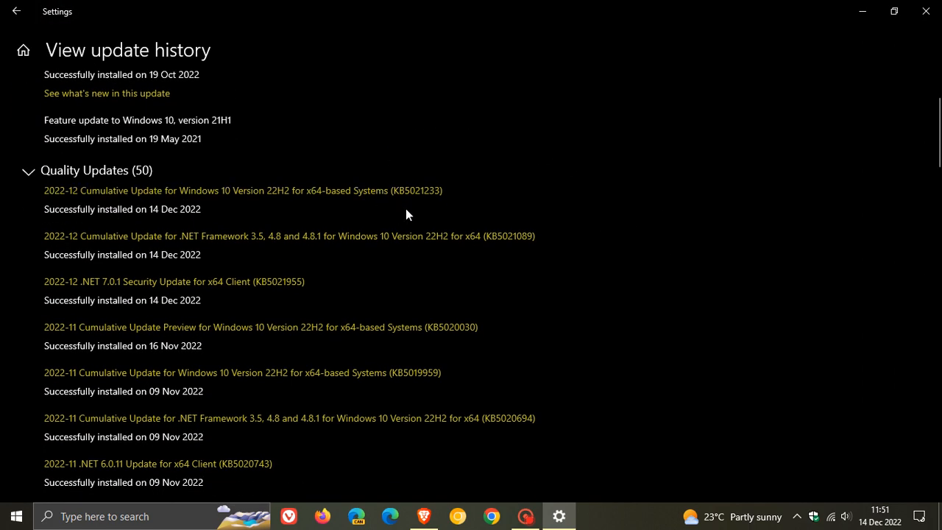
{"action": "mouse_move", "coordinate": [804, 100]}
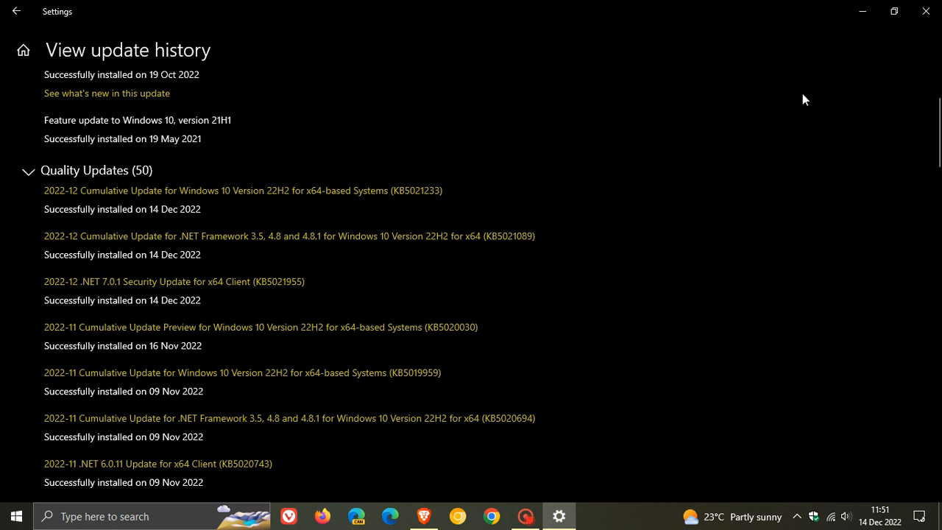
{"action": "mouse_move", "coordinate": [862, 12]}
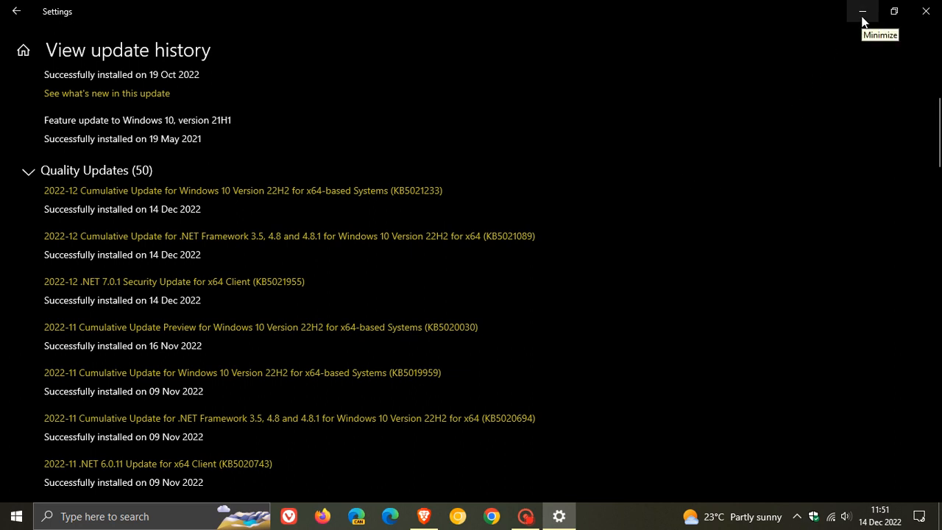
- Minimize the Settings window, leaving the desktop with the bottom taskbar
{"action": "left_click", "coordinate": [862, 12]}
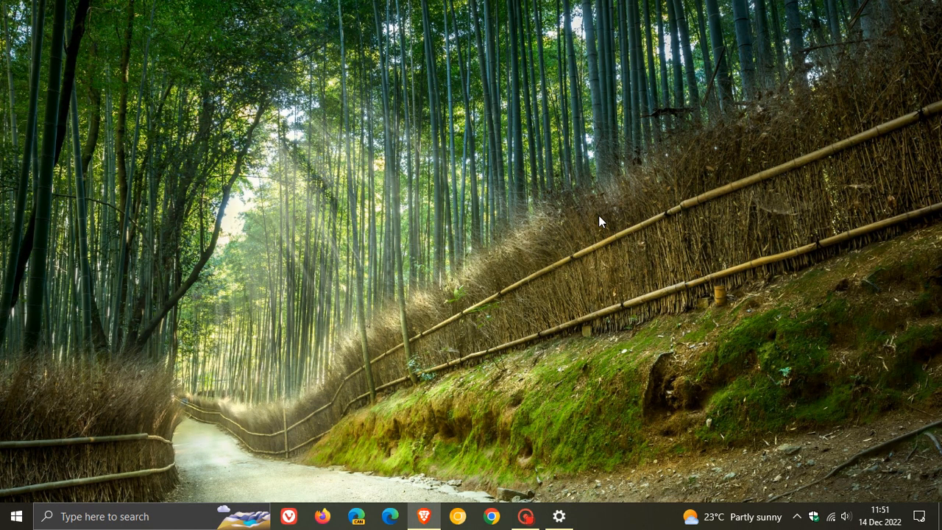
{"action": "mouse_move", "coordinate": [648, 147]}
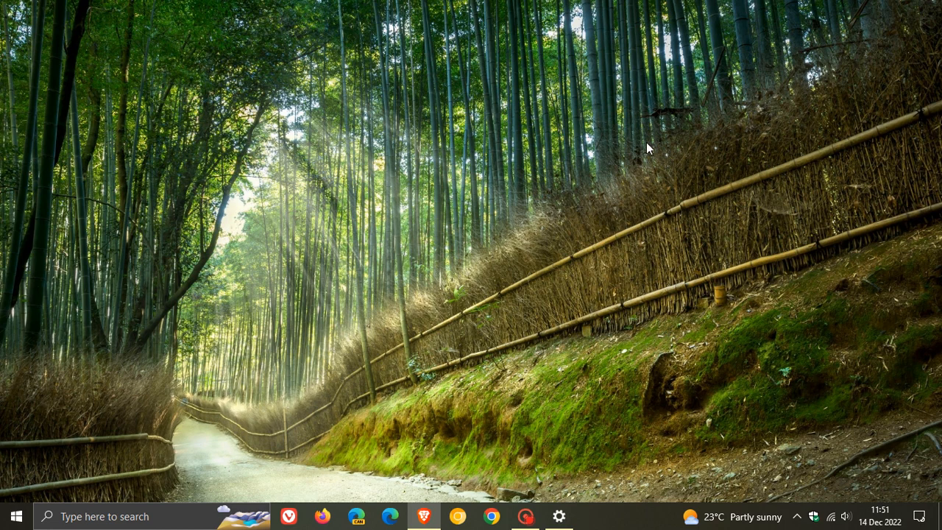
{"action": "mouse_move", "coordinate": [630, 198]}
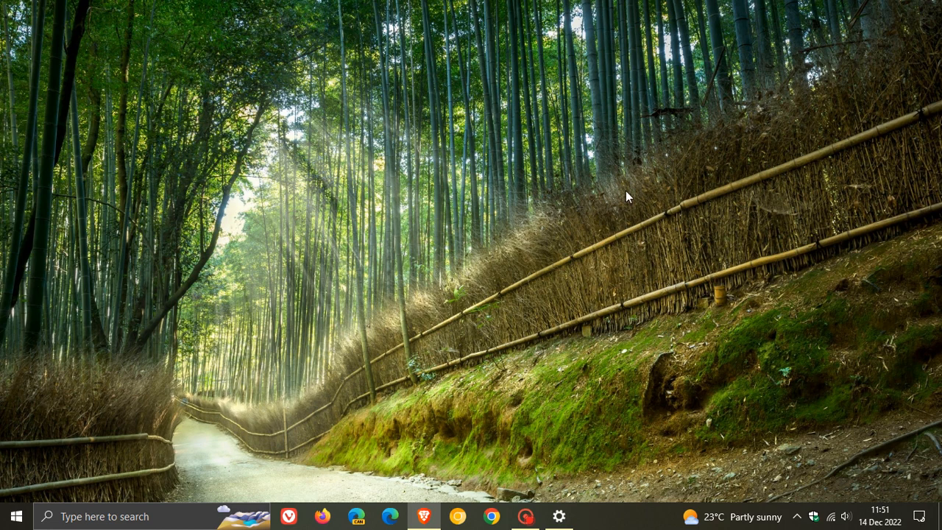